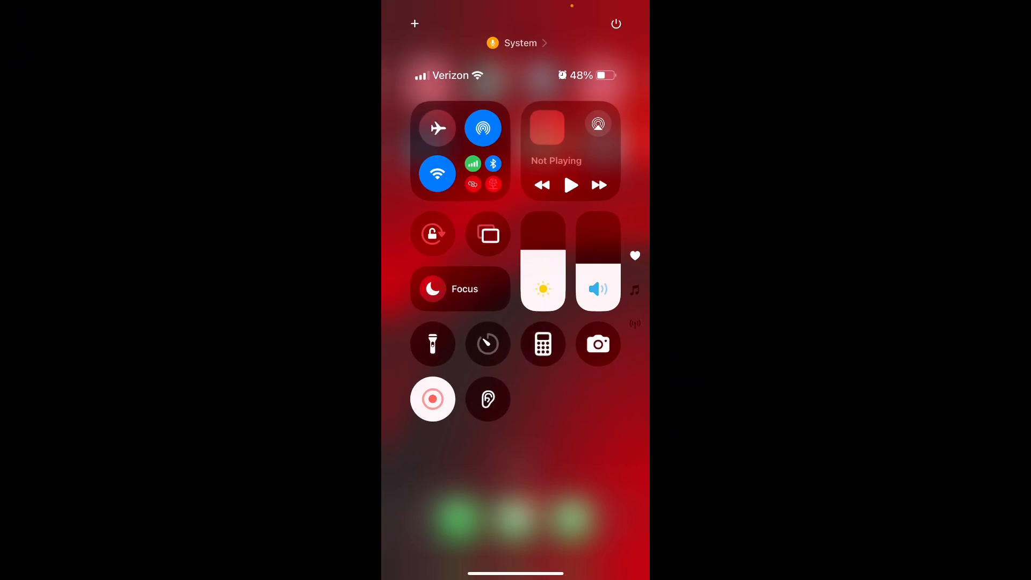
Turn on airplane mode in Control Center and return to the CapCut projects list
{"action": "left_click", "coordinate": [436, 128]}
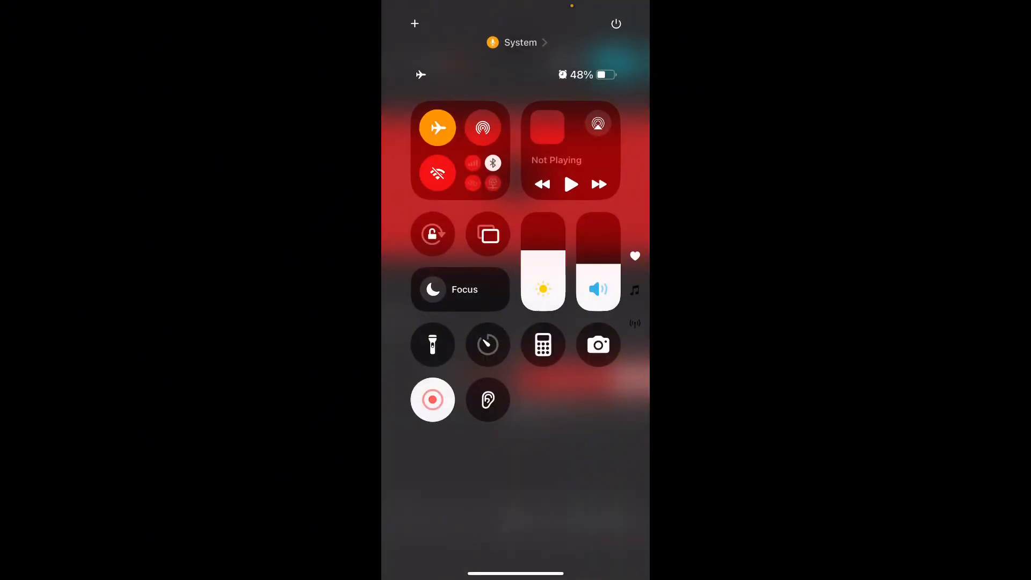
{"action": "left_click", "coordinate": [437, 127]}
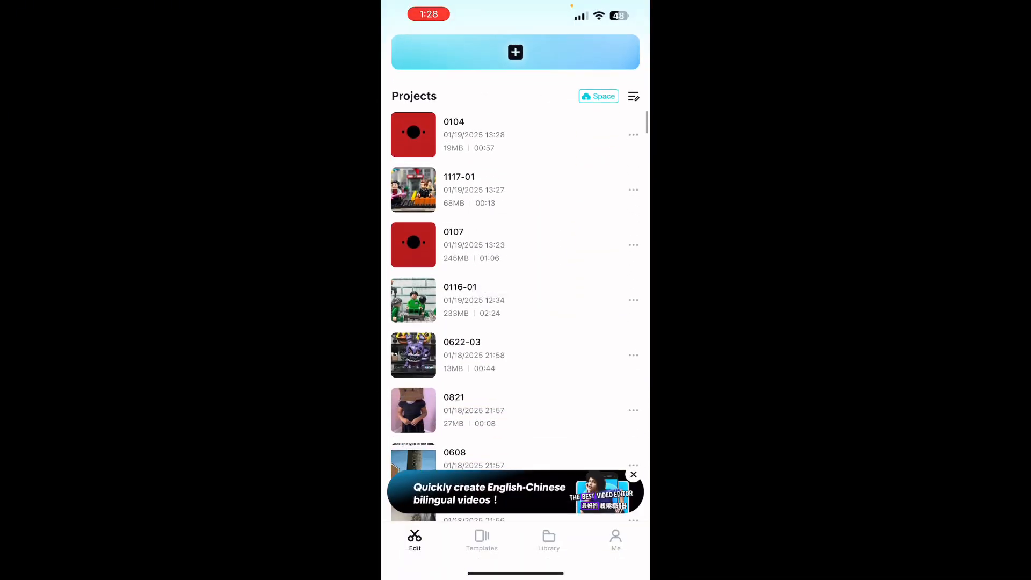
Exit CapCut to the iPhone home screen
{"action": "left_click", "coordinate": [413, 300]}
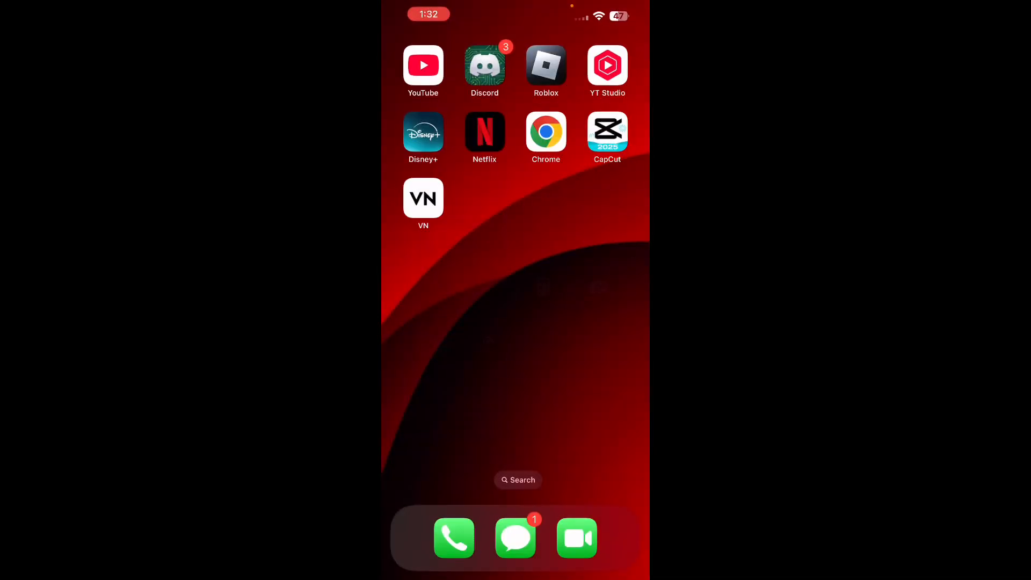
Launch VN and open the Jan 19, 2025 project in the editor
{"action": "left_click", "coordinate": [423, 198]}
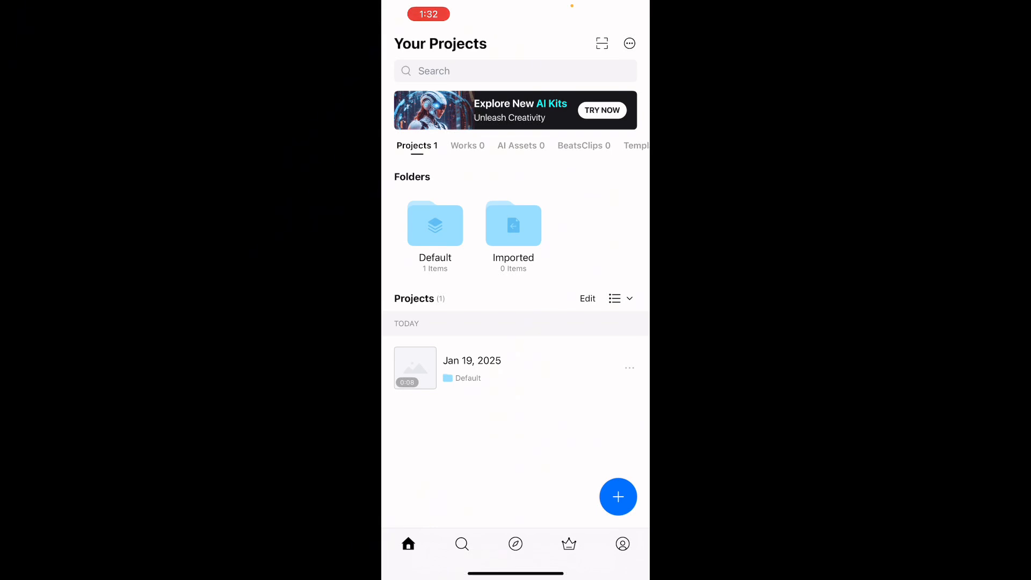
{"action": "left_click", "coordinate": [414, 367]}
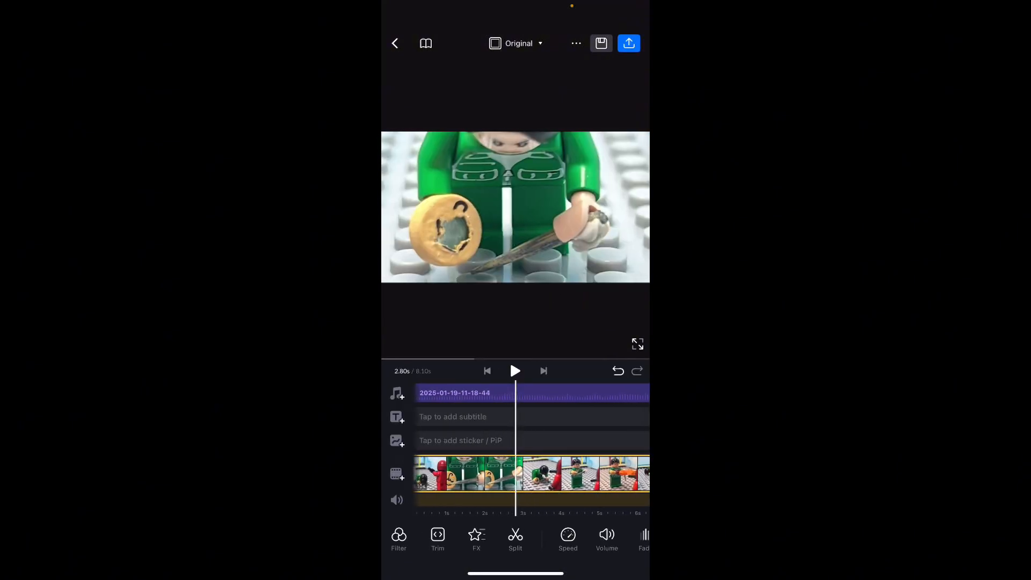
Browse the Music and Sound FX libraries from the music track's add sheet, closing each
{"action": "left_click", "coordinate": [396, 392]}
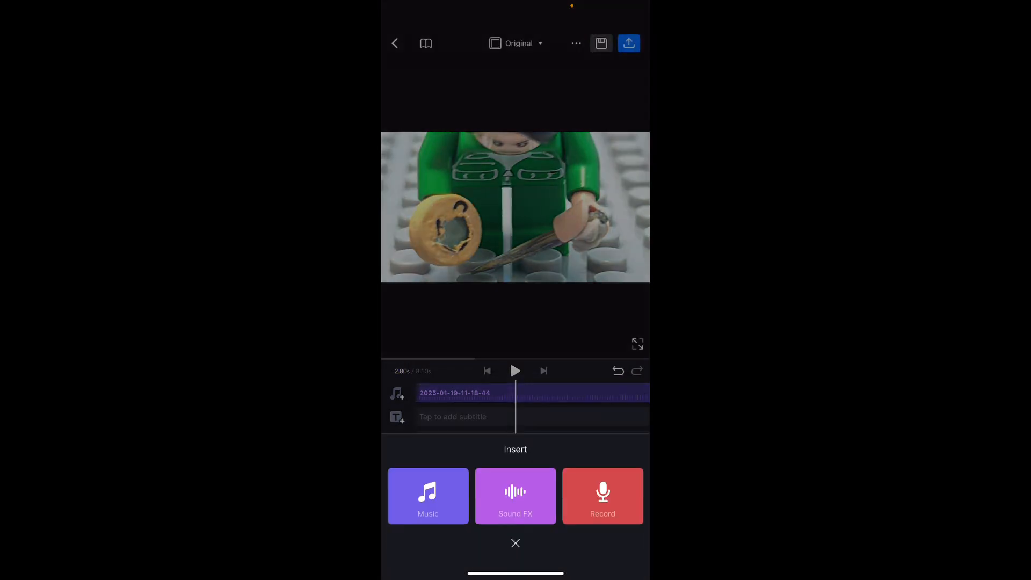
{"action": "left_click", "coordinate": [428, 496]}
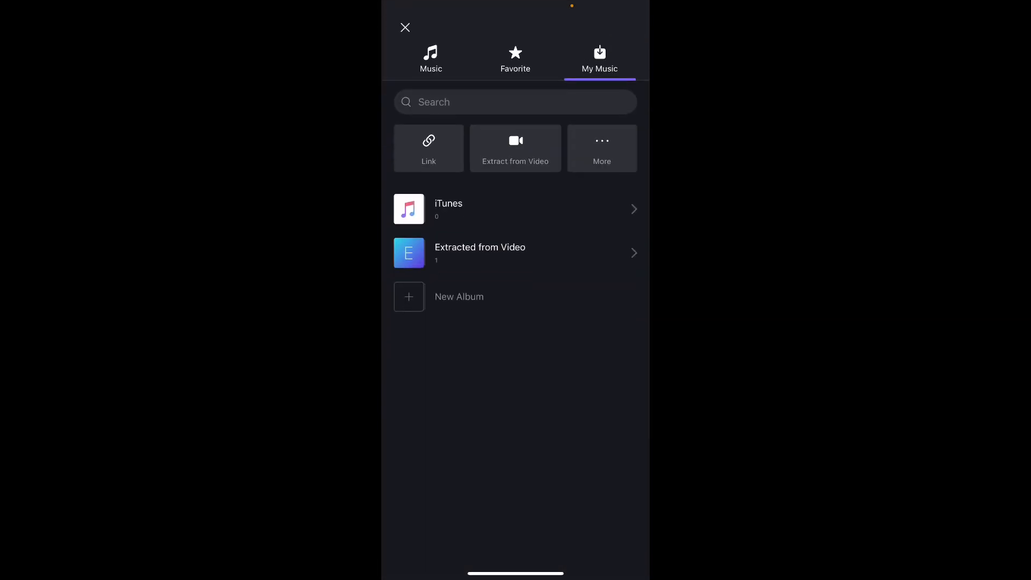
{"action": "left_click", "coordinate": [431, 59]}
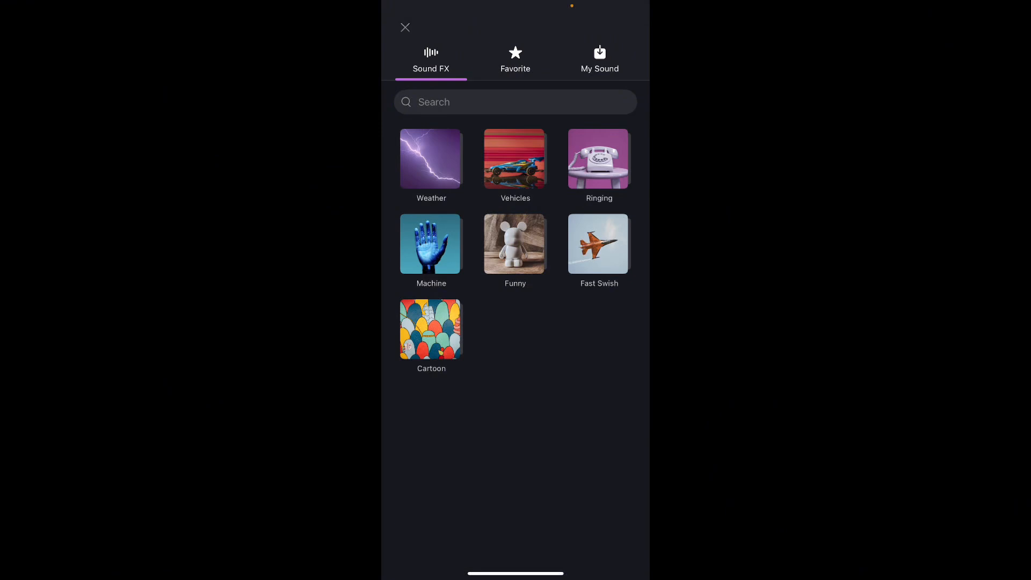
{"action": "left_click", "coordinate": [406, 27]}
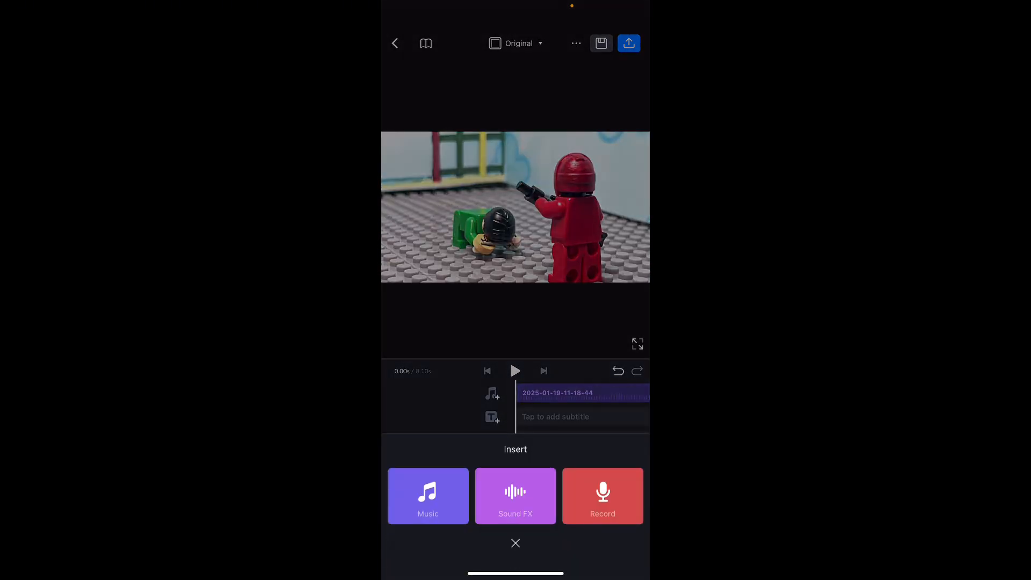
Choose Extract from Video and select the 1:04 screen recording from Recents
{"action": "left_click", "coordinate": [515, 496]}
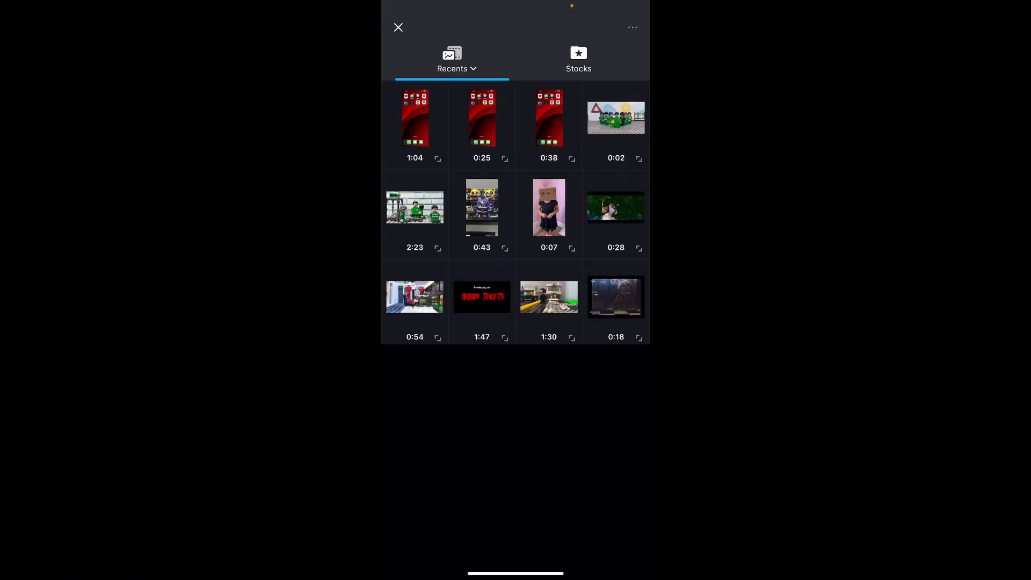
{"action": "left_click", "coordinate": [415, 119]}
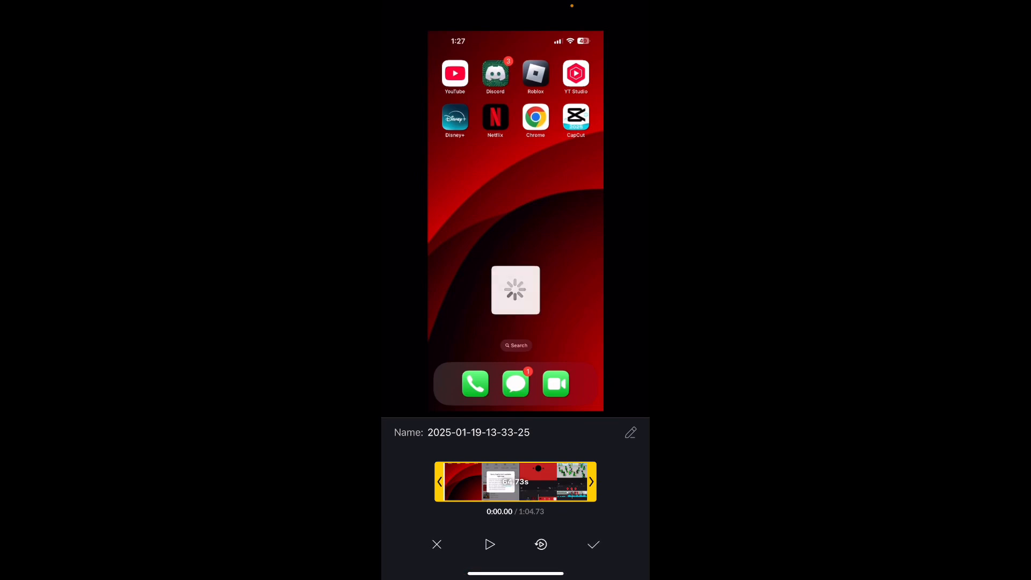